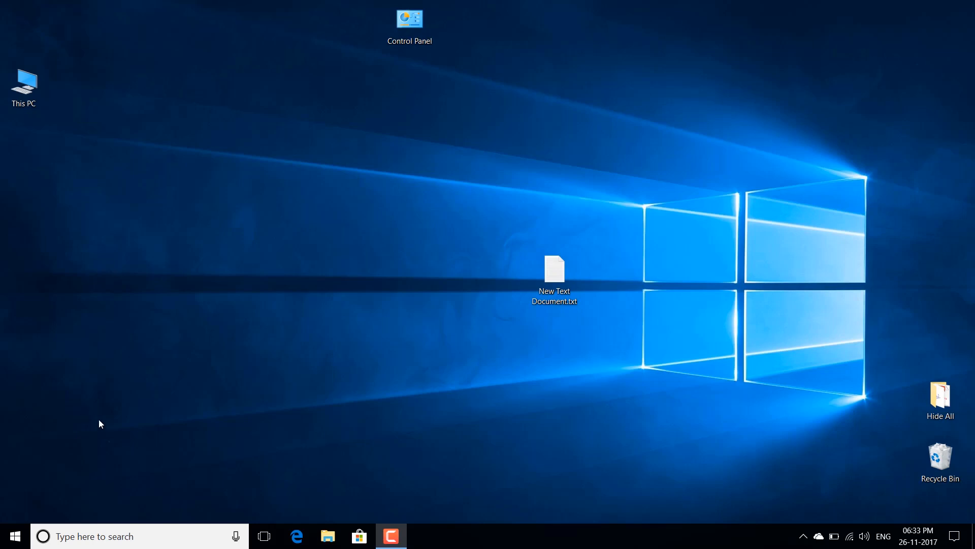
pyautogui.moveTo(107, 408)
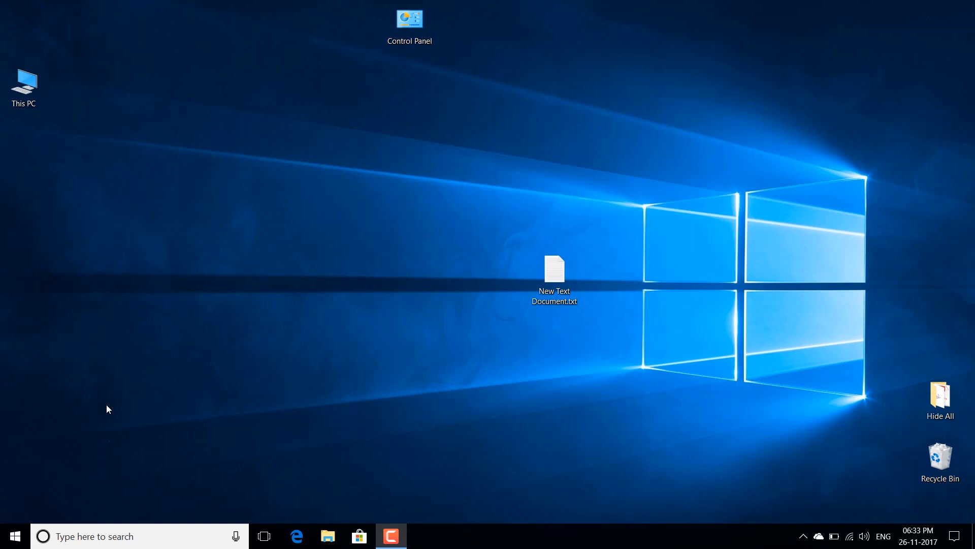
pyautogui.moveTo(36, 433)
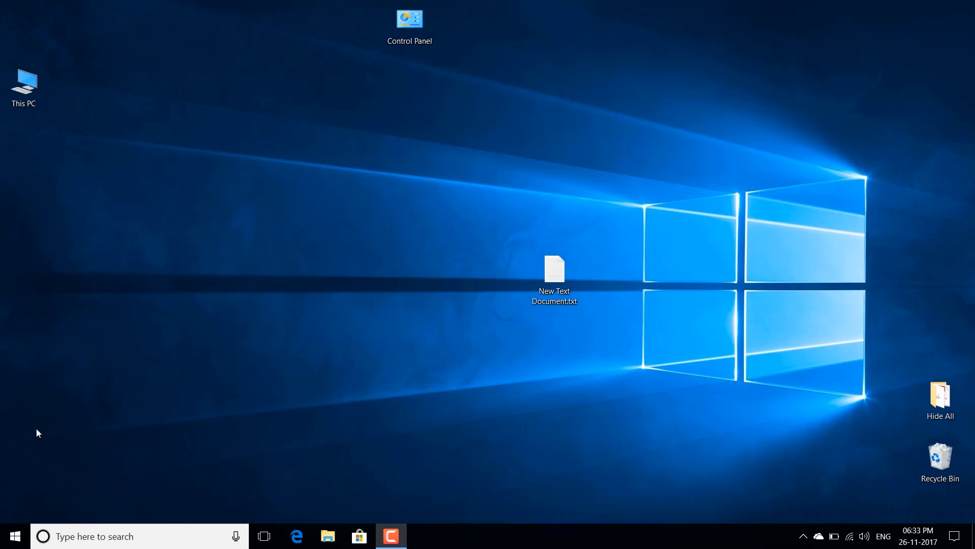
pyautogui.moveTo(108, 436)
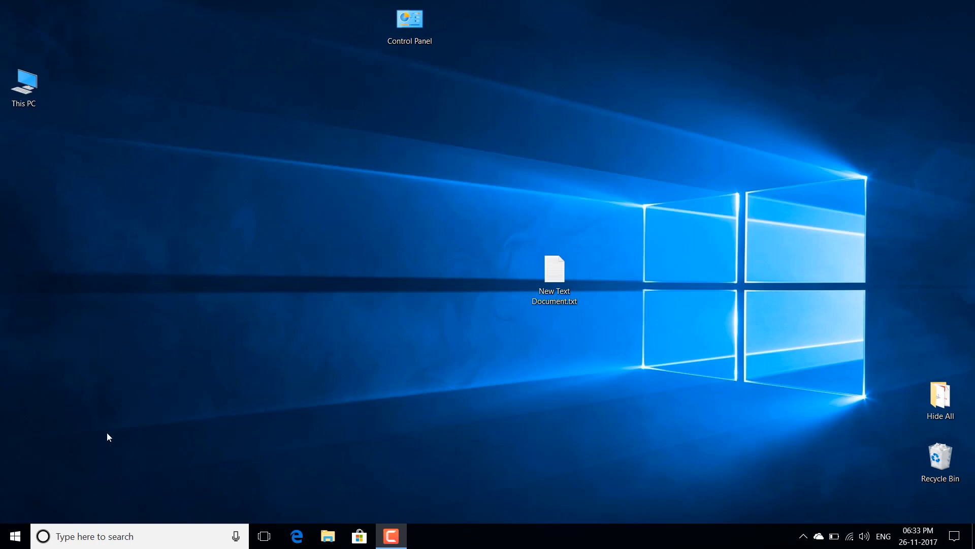
pyautogui.moveTo(109, 408)
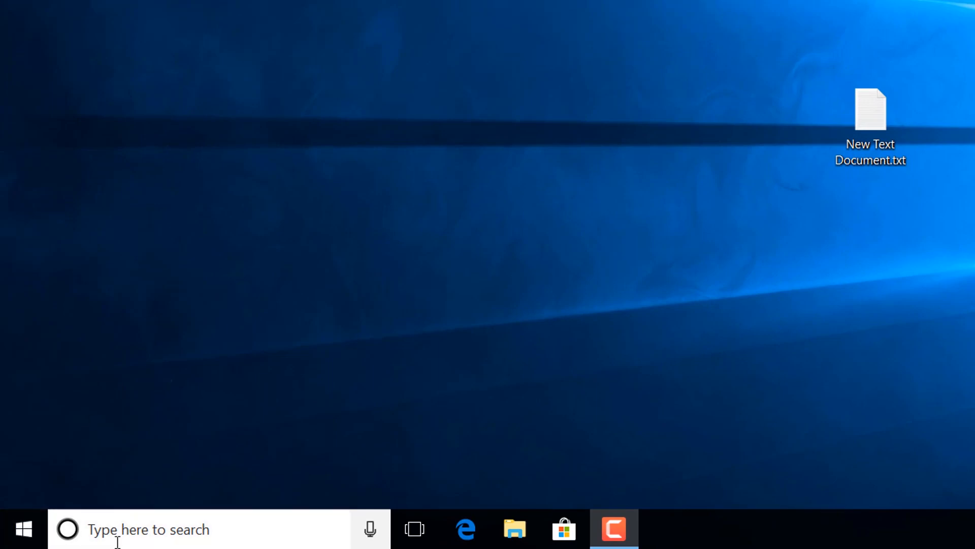
# Browse Cortana's greetings and news panel, then search 're' for region settings
pyautogui.click(67, 529)
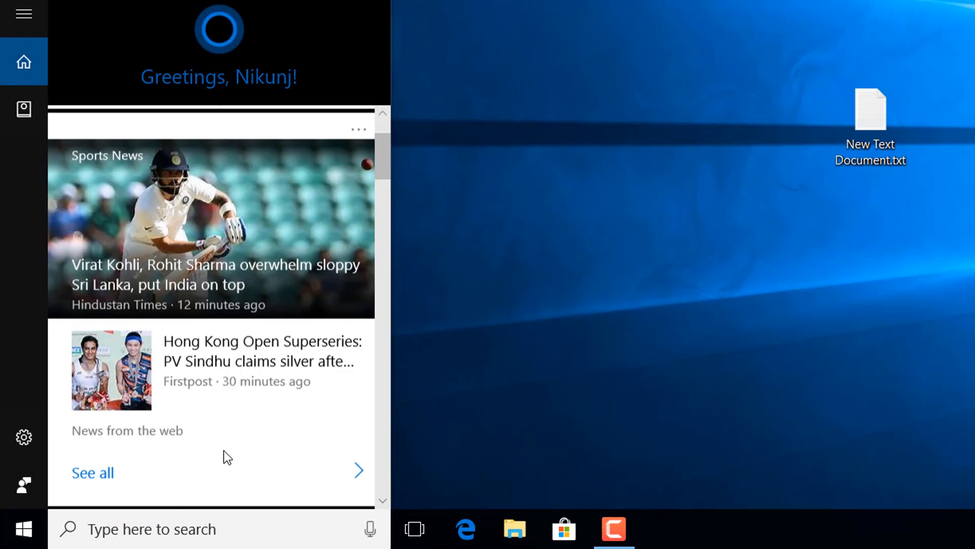
pyautogui.scroll(-3)
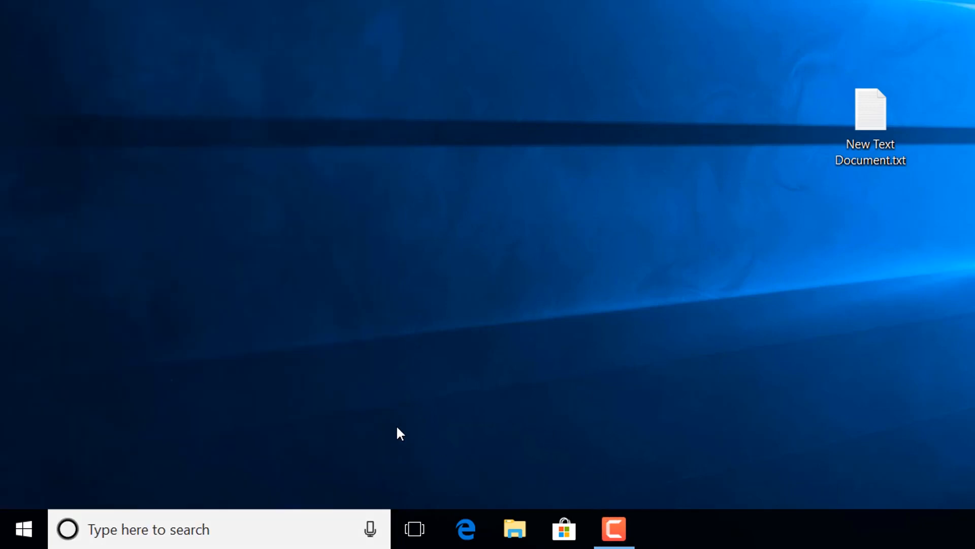
pyautogui.moveTo(120, 442)
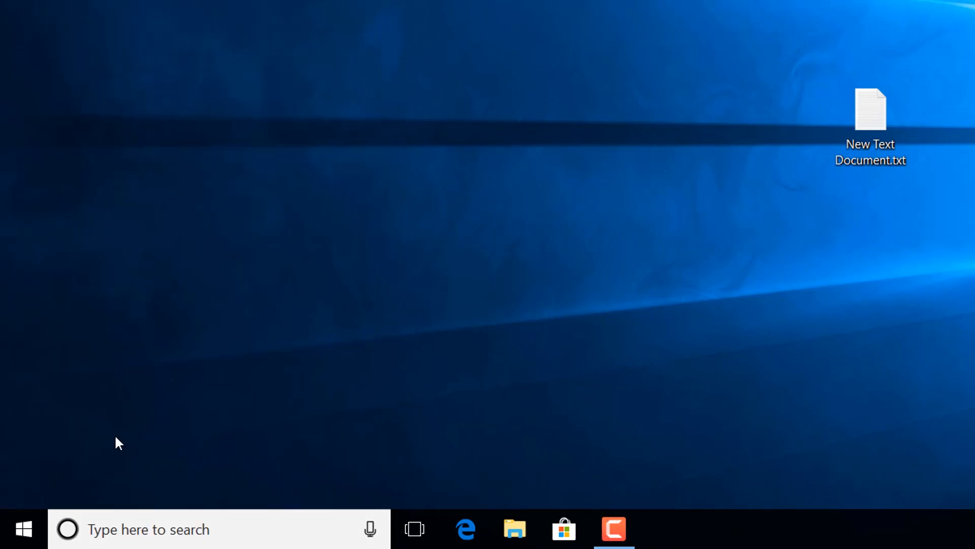
pyautogui.moveTo(231, 332)
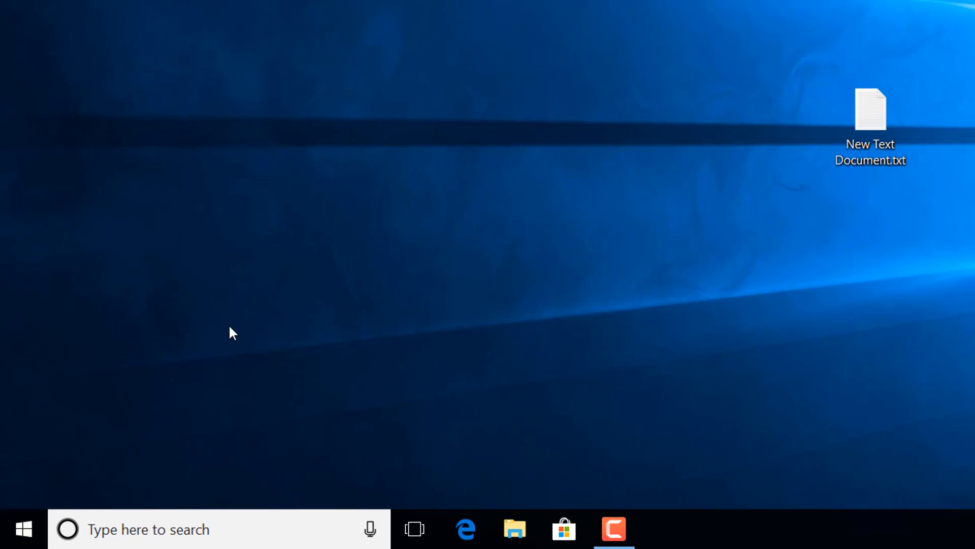
pyautogui.moveTo(173, 363)
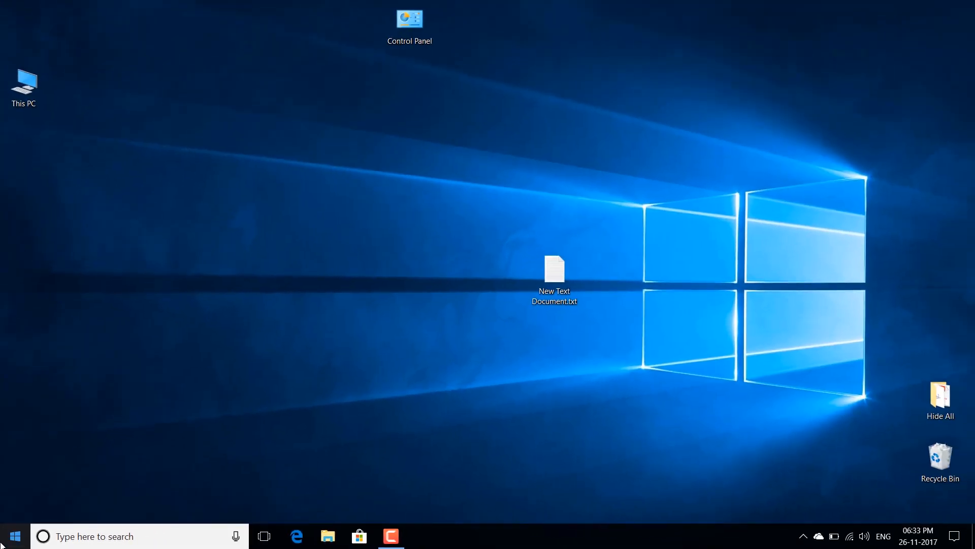
pyautogui.write('re')
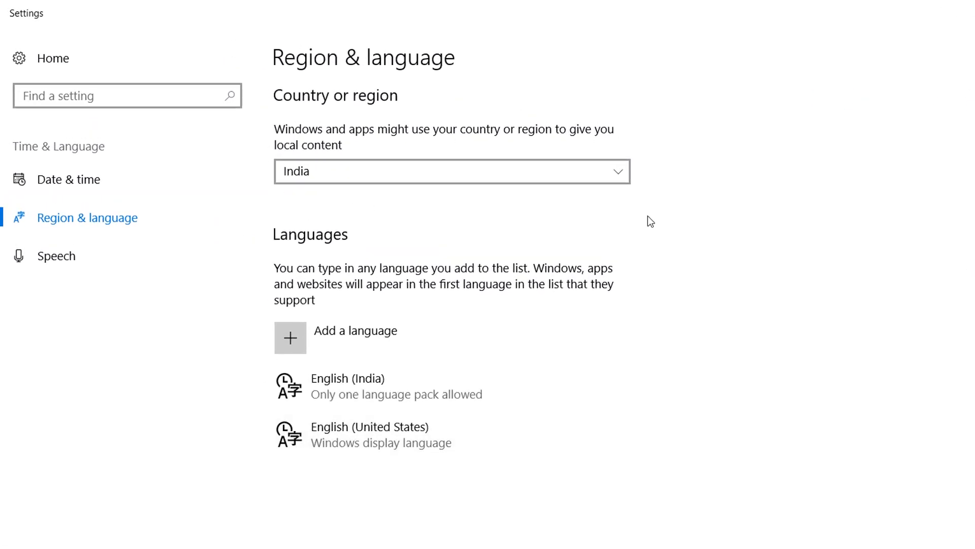
pyautogui.moveTo(641, 181)
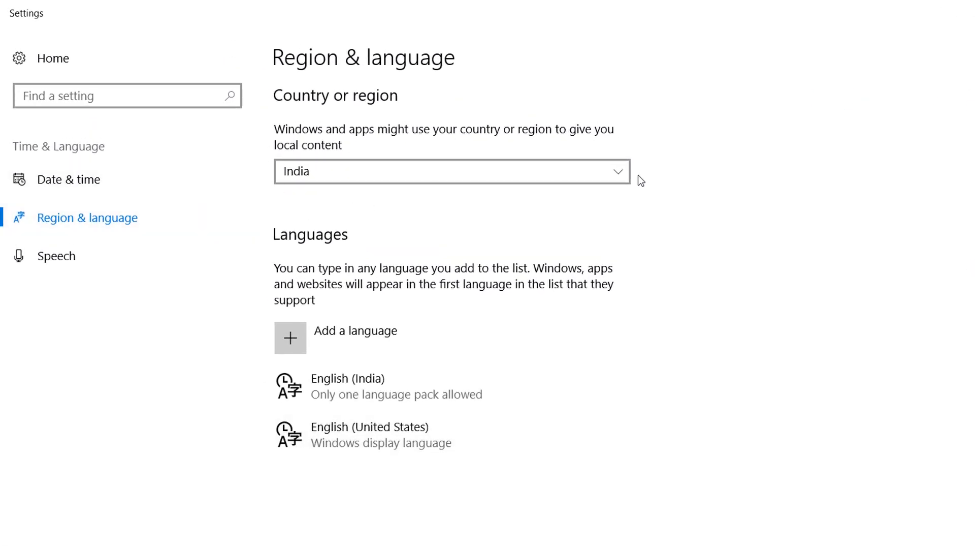
# Expand the Country or region list and scroll through it looking for Isle of Man
pyautogui.click(452, 171)
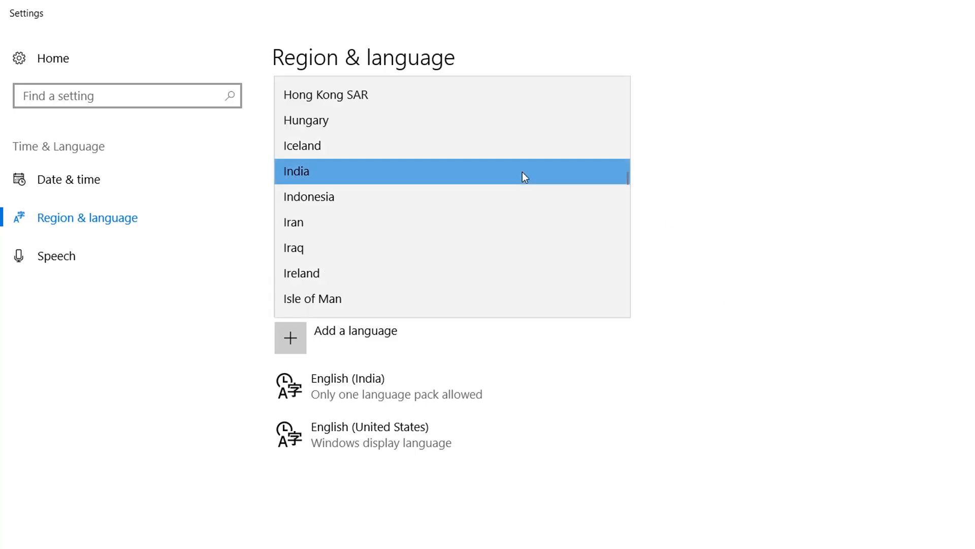
pyautogui.scroll(-3)
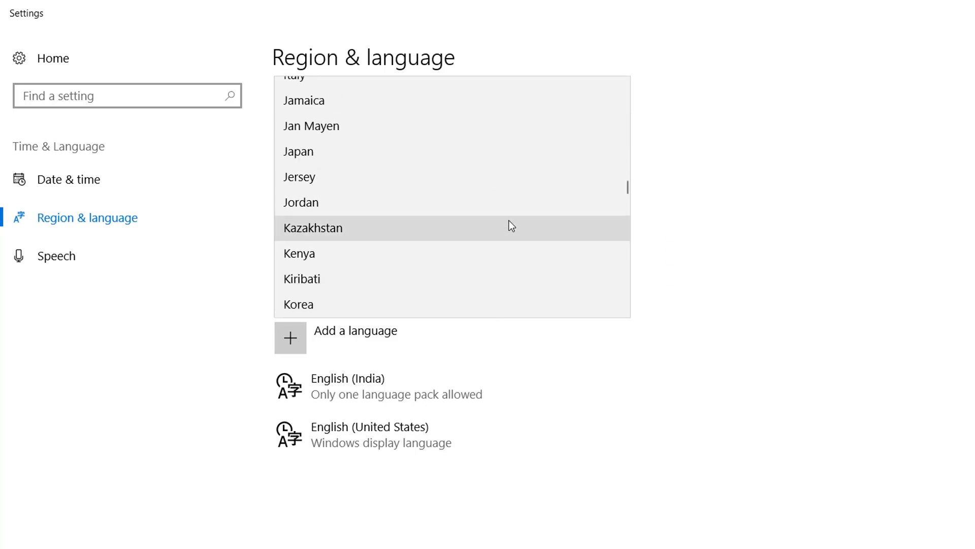
pyautogui.scroll(-3)
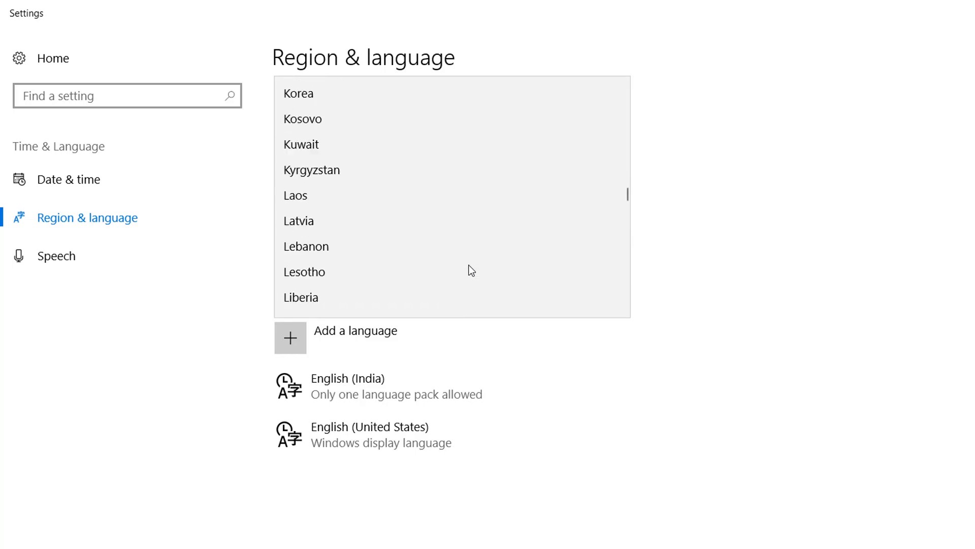
pyautogui.scroll(3)
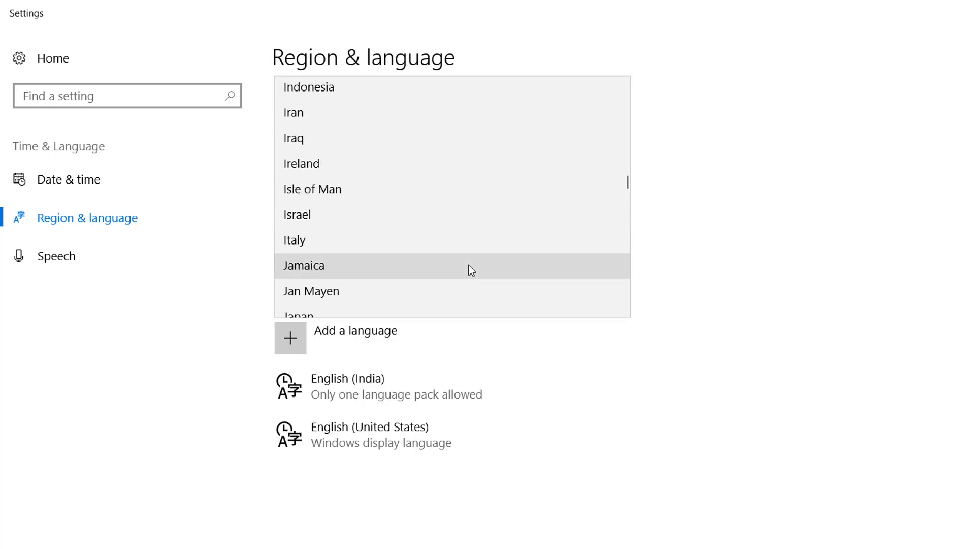
pyautogui.moveTo(402, 201)
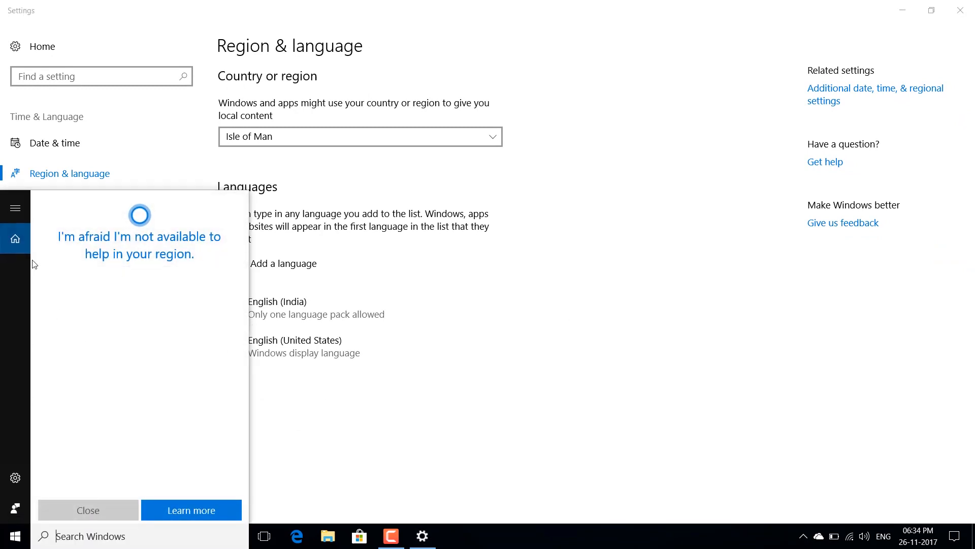
pyautogui.moveTo(53, 235)
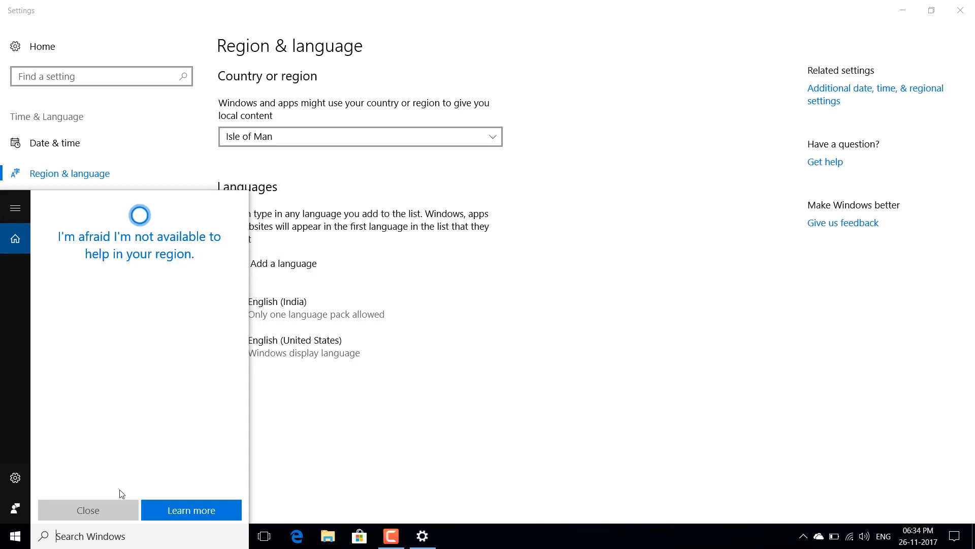
# Dismiss Cortana's 'not available in your region' message
pyautogui.click(87, 509)
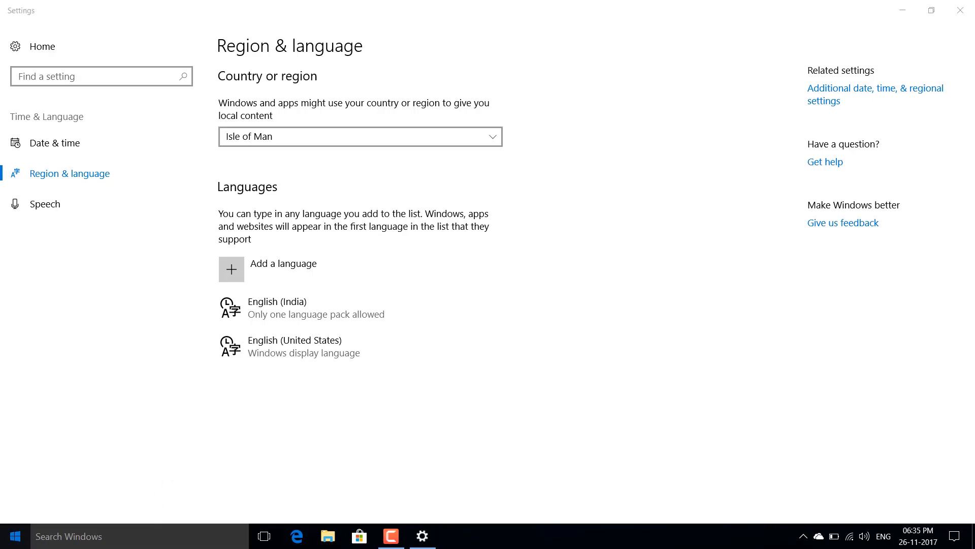
pyautogui.click(15, 535)
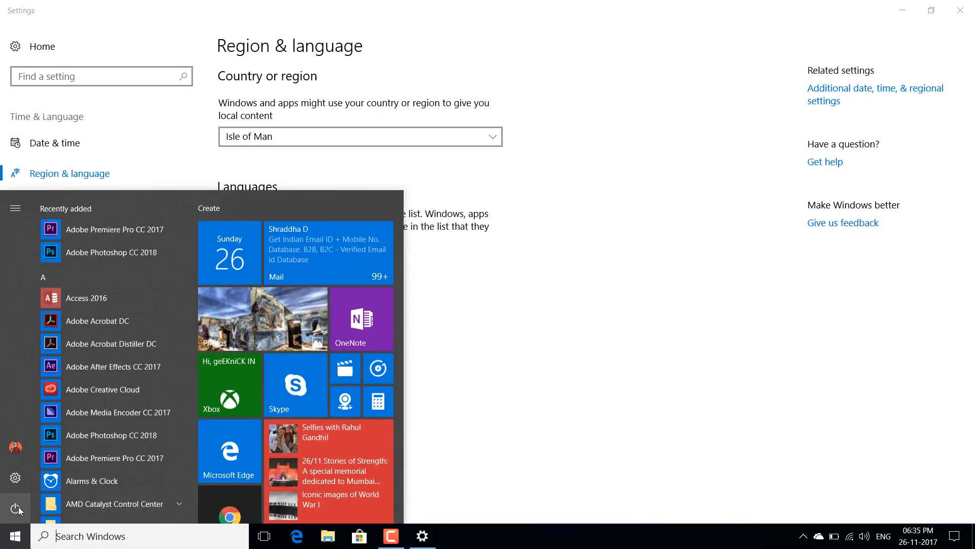
pyautogui.click(15, 508)
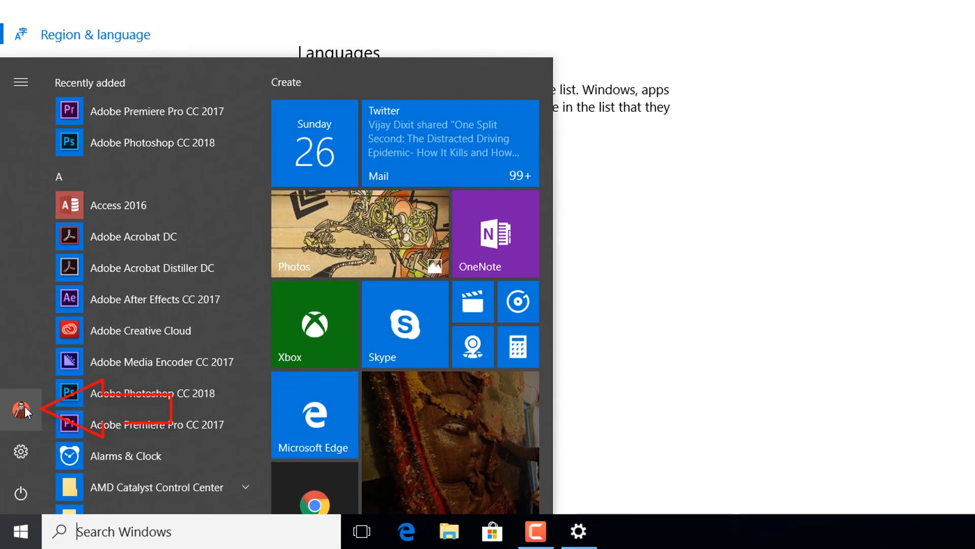
pyautogui.click(22, 410)
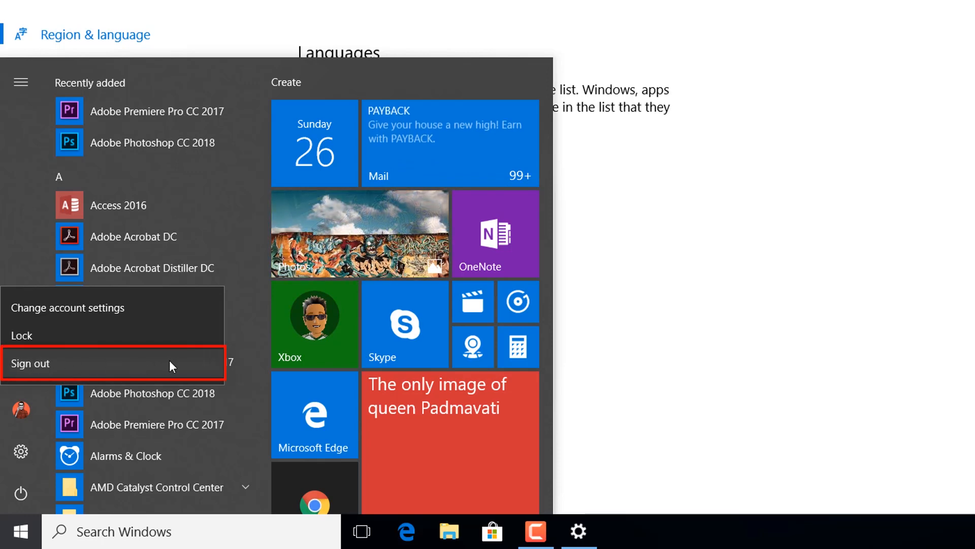
pyautogui.moveTo(7, 191)
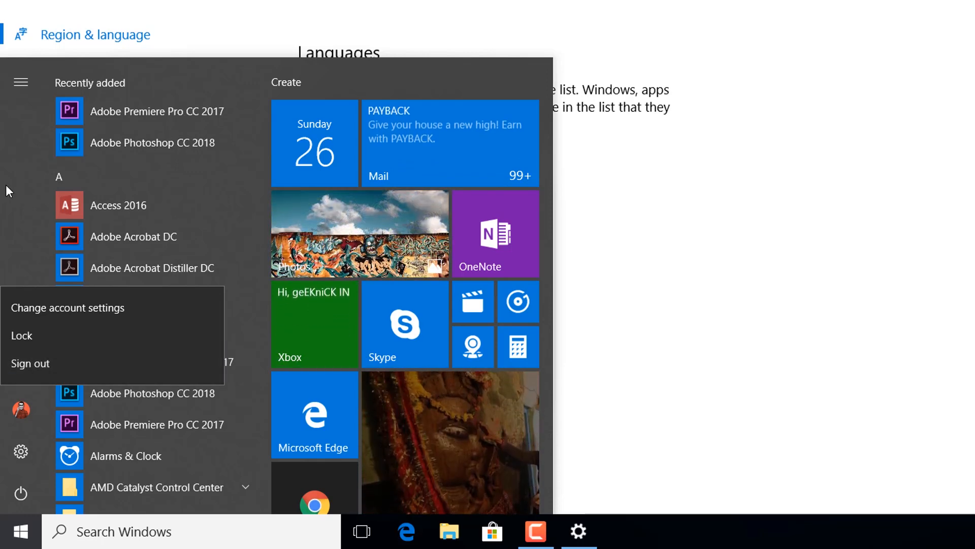
pyautogui.click(20, 531)
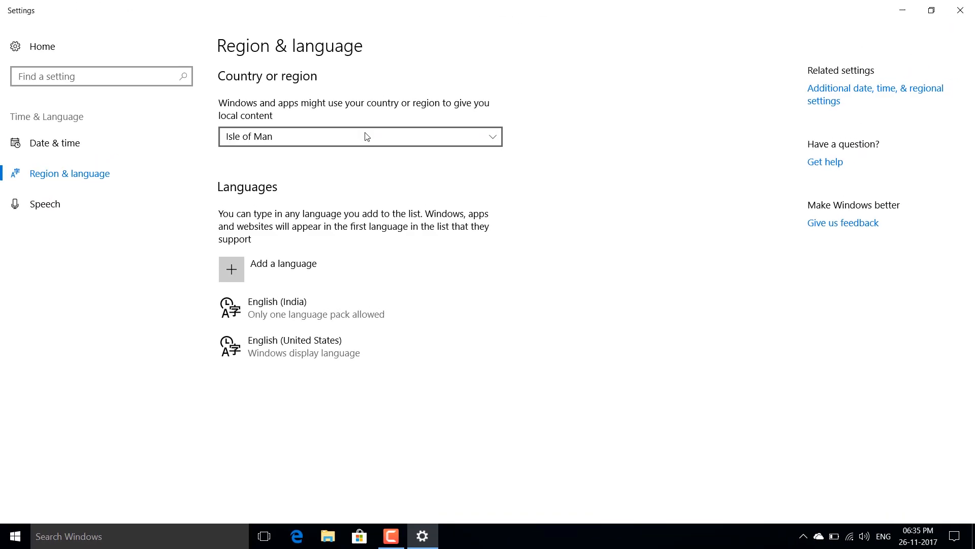
# Set the country or region back to India
pyautogui.click(360, 136)
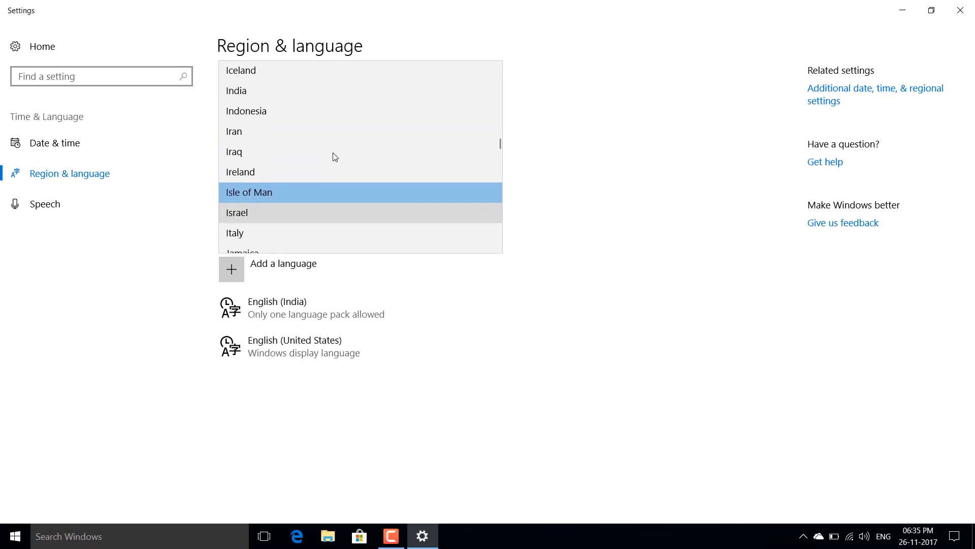
pyautogui.click(235, 91)
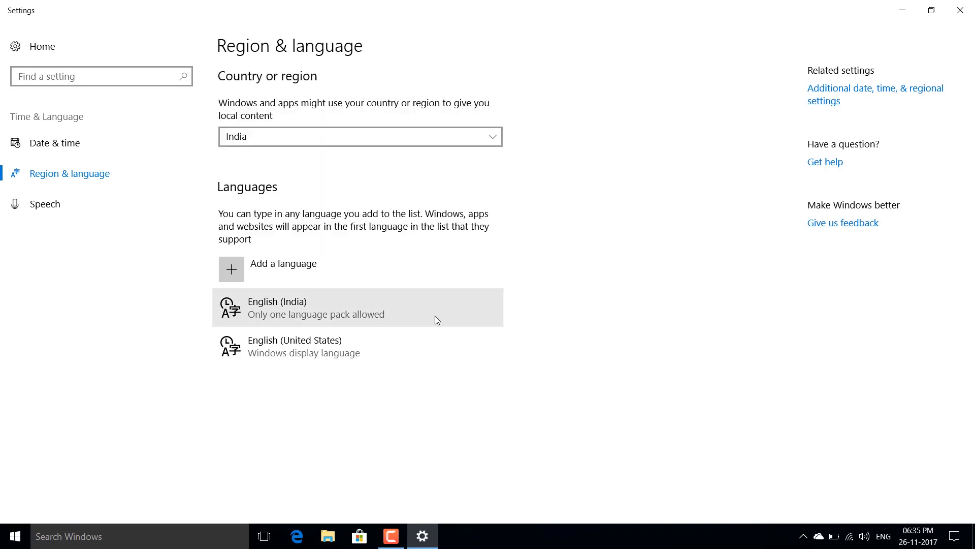
pyautogui.moveTo(500, 381)
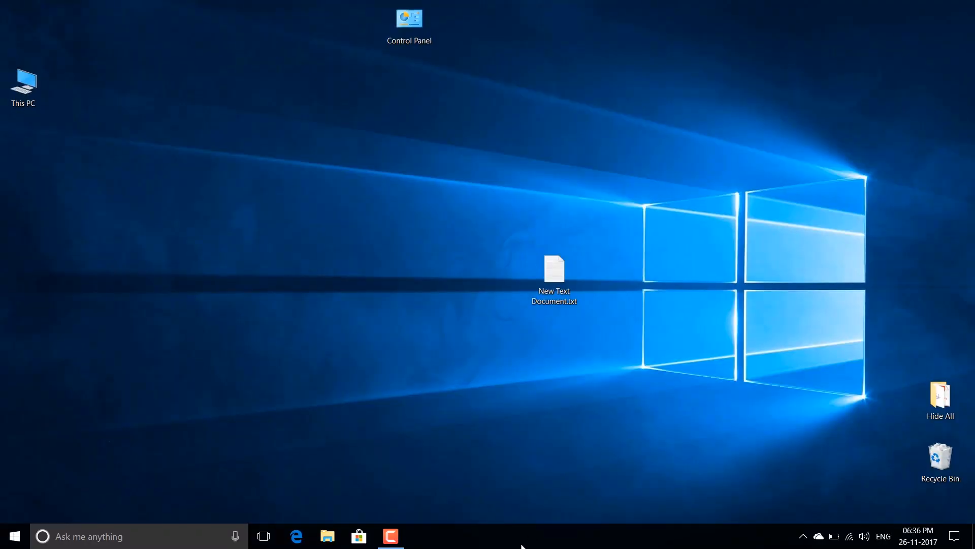
# From the taskbar options, set Cortana to Hidden
pyautogui.rightClick(522, 535)
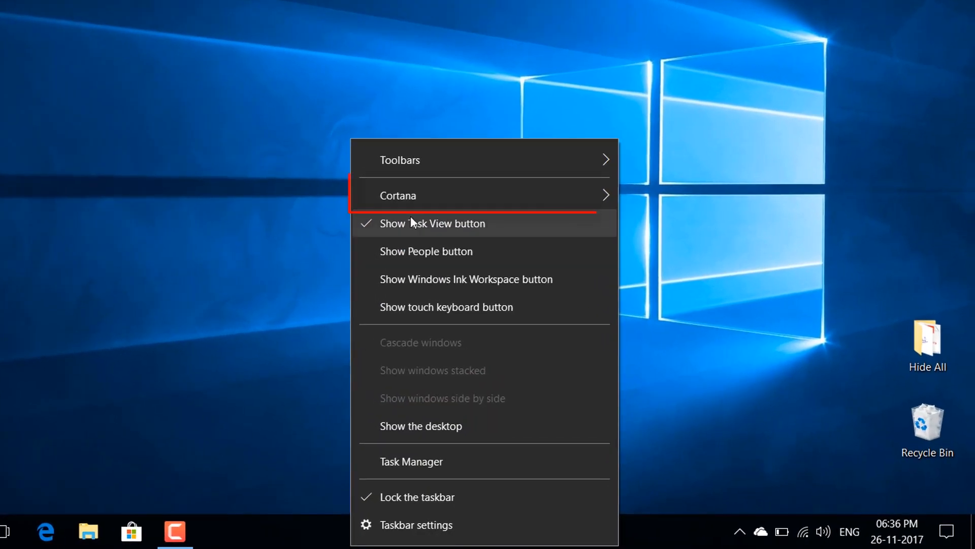
pyautogui.moveTo(536, 195)
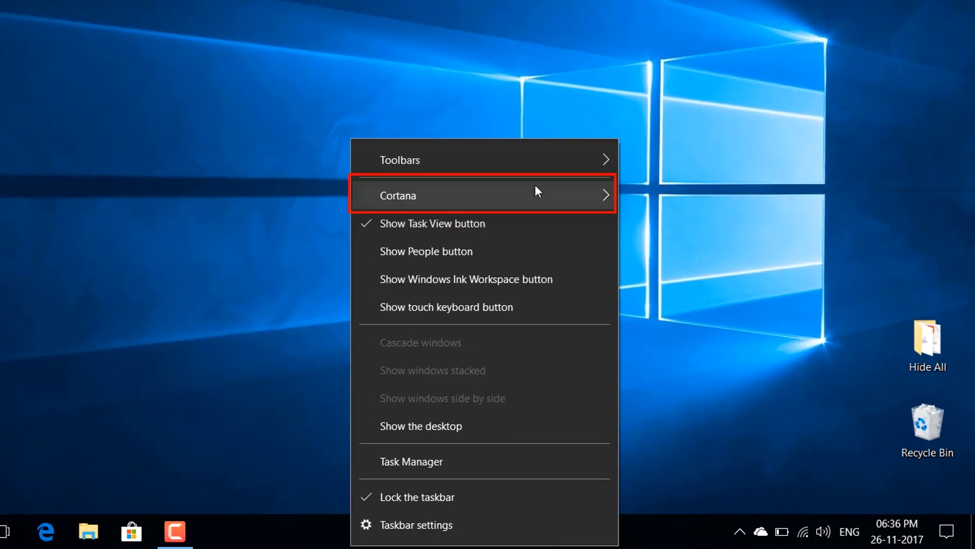
pyautogui.click(398, 195)
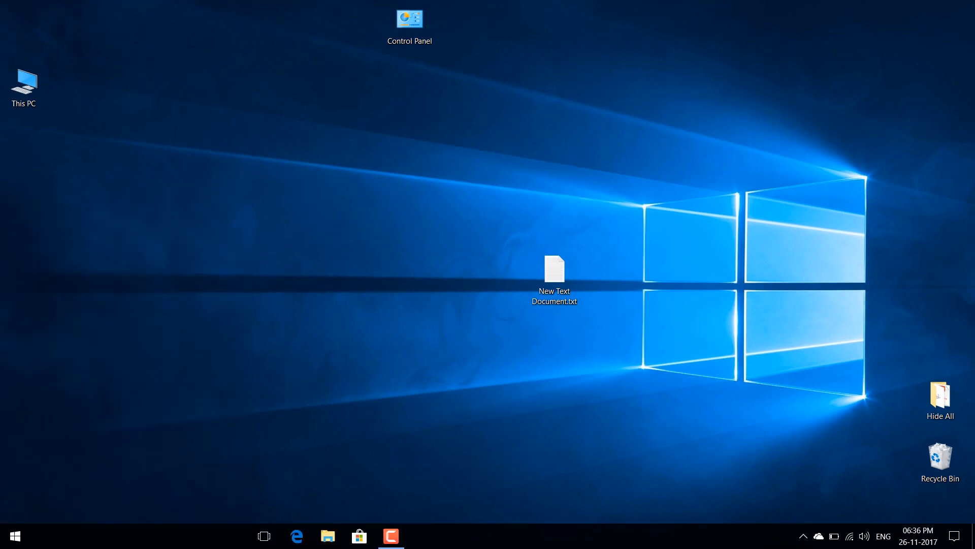
# Ask Cortana 'Will it rain tomorrow' by voice, getting Rome's forecast, then close it
pyautogui.click(237, 536)
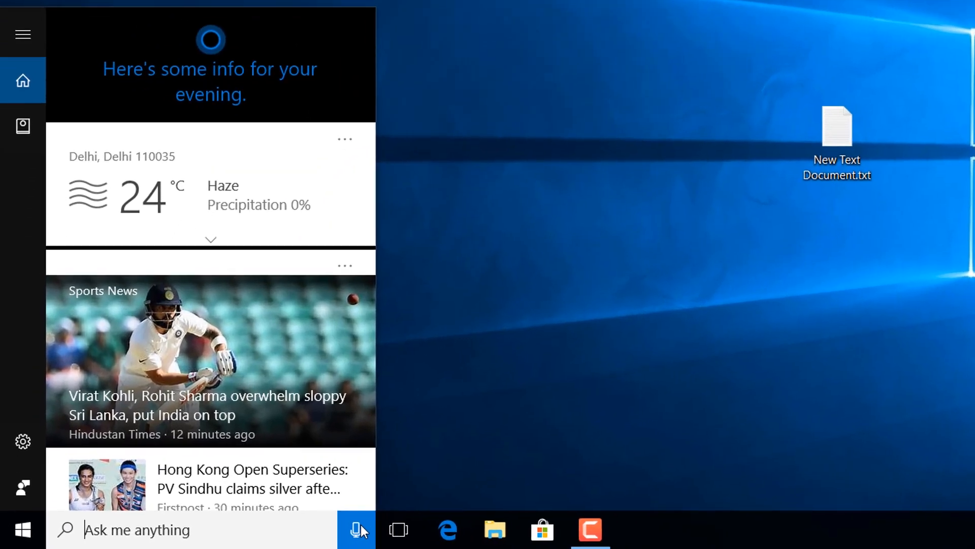
pyautogui.click(357, 529)
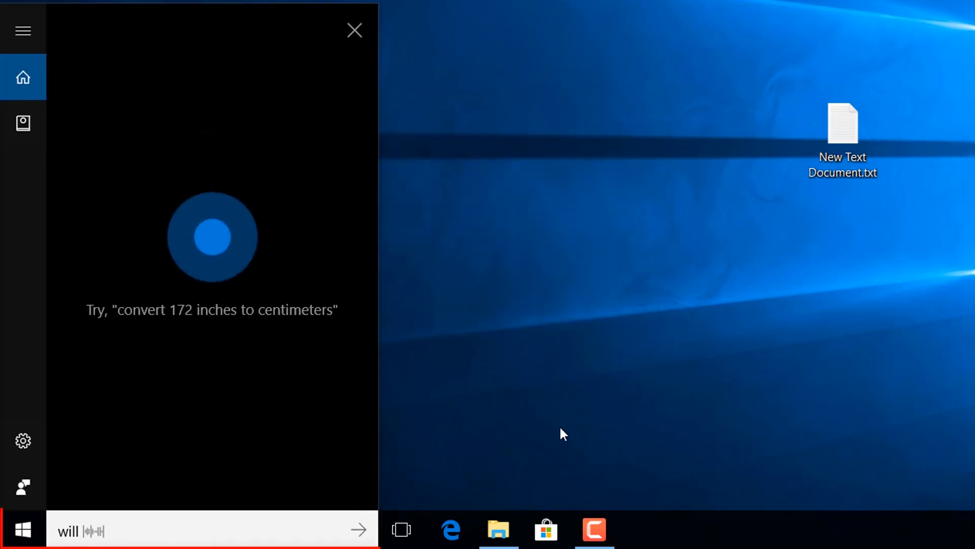
pyautogui.write('Will it rain tomorrow')
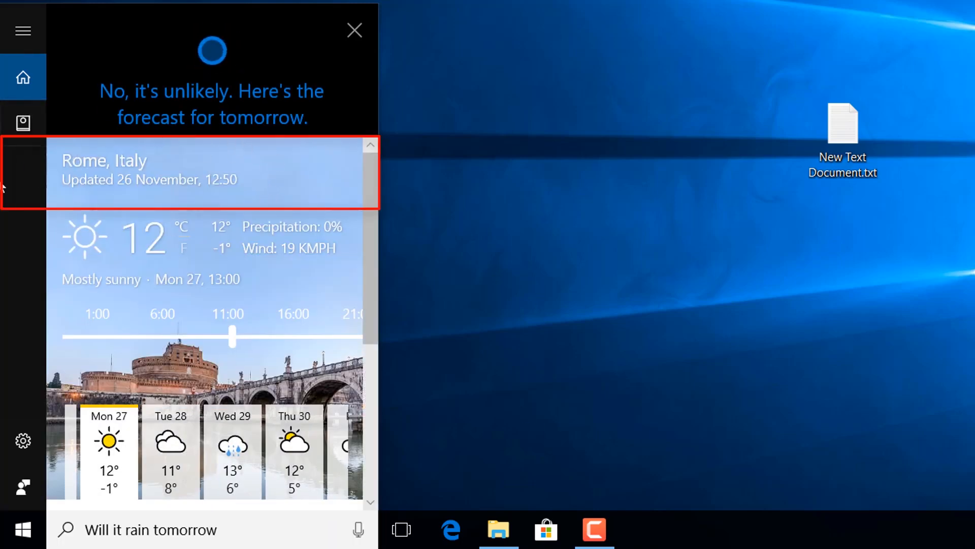
pyautogui.click(355, 30)
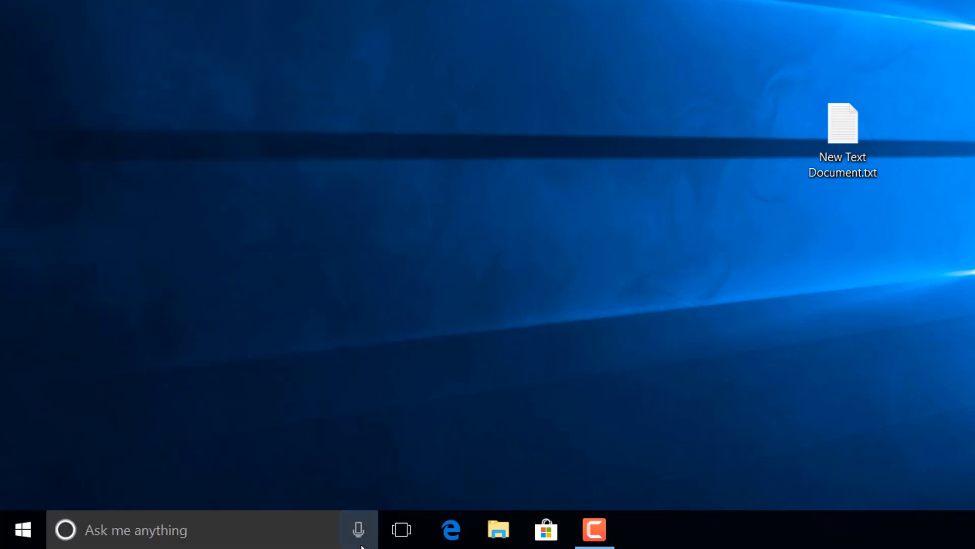
# Ask Cortana again about rain tomorrow, this time for New Delhi
pyautogui.click(358, 529)
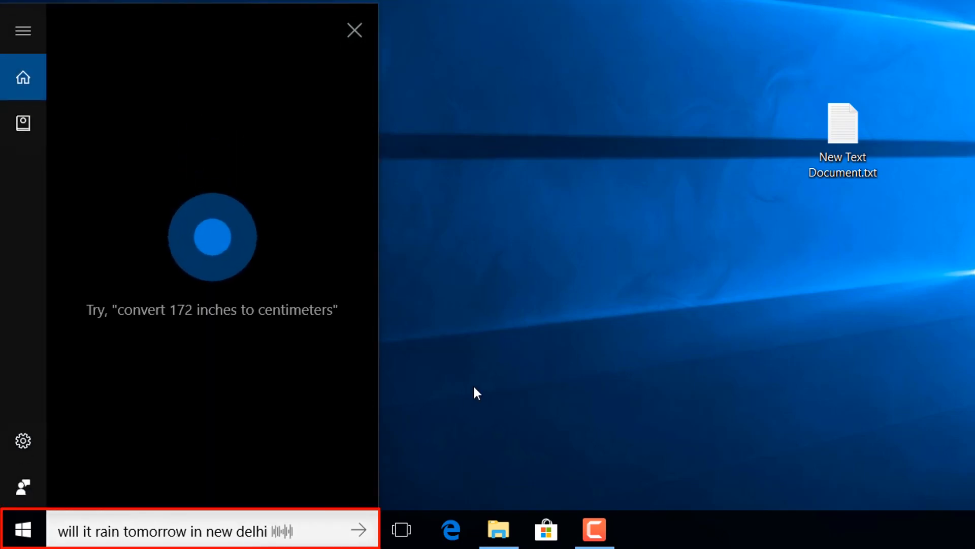
pyautogui.click(359, 530)
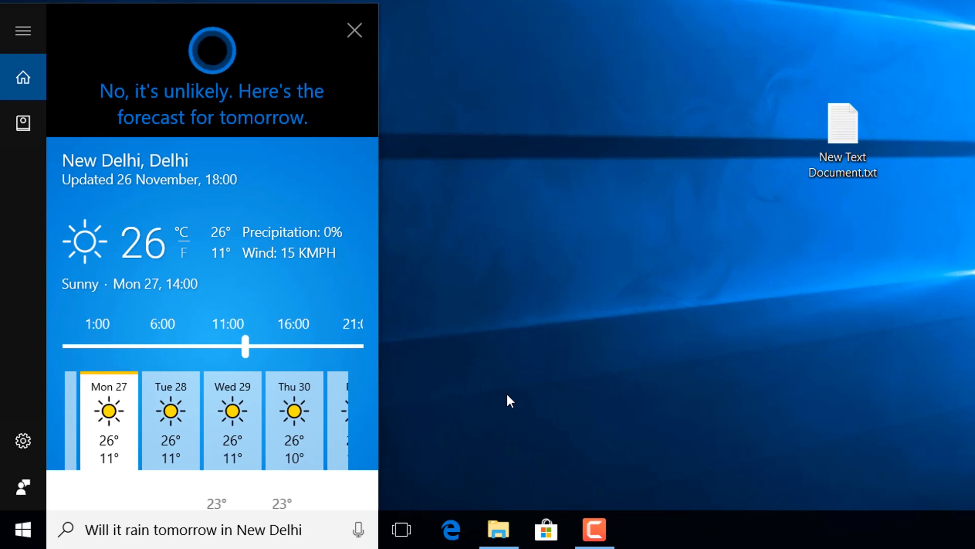